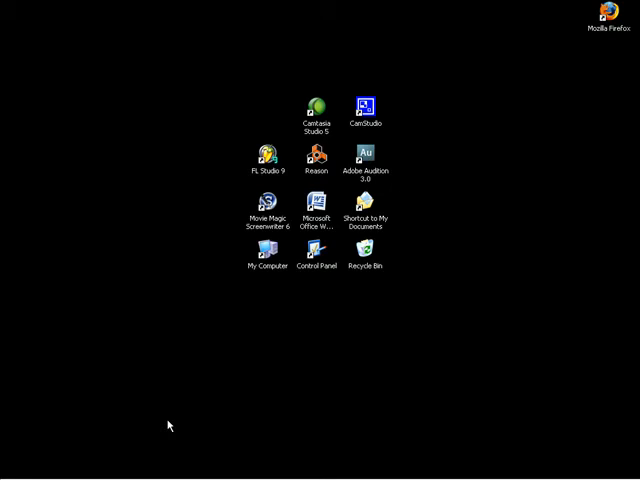
pyautogui.moveTo(452, 112)
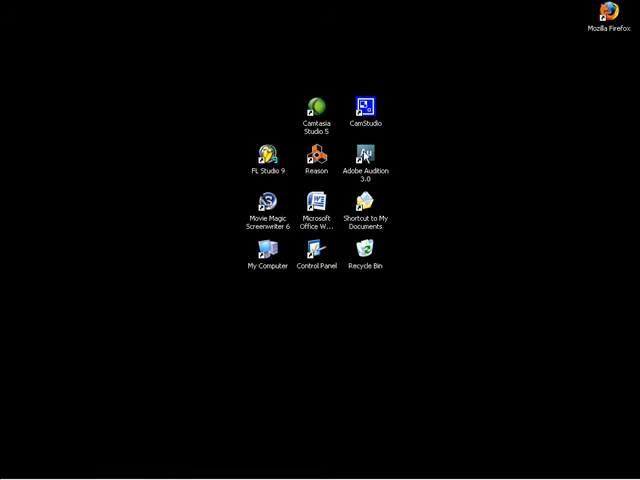
# Step: Launch Adobe Audition 3.0 from its desktop shortcut into an empty multitrack session
pyautogui.doubleClick(364, 152)
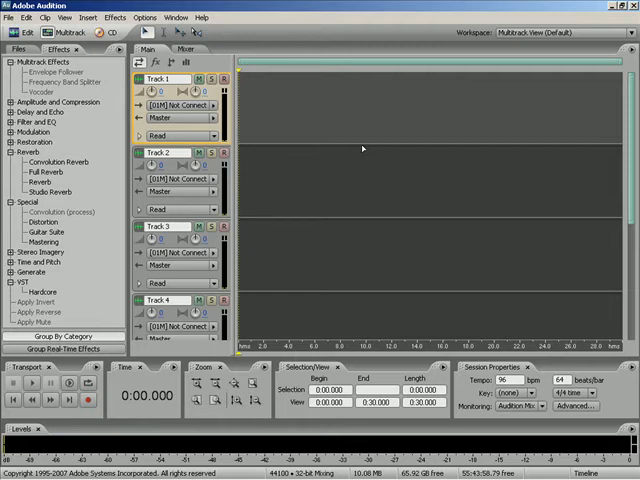
pyautogui.moveTo(70, 62)
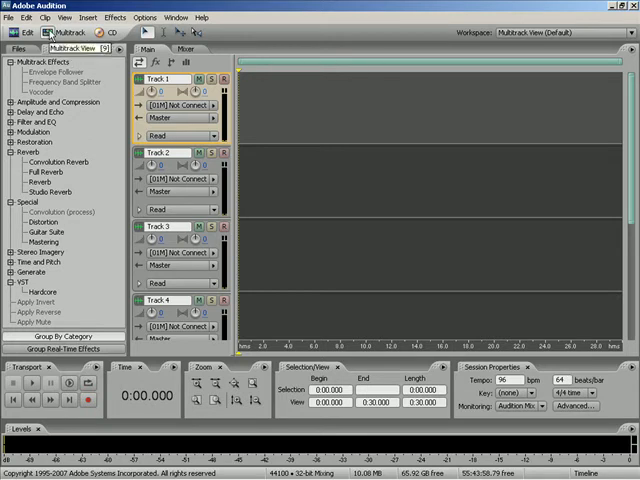
pyautogui.click(62, 48)
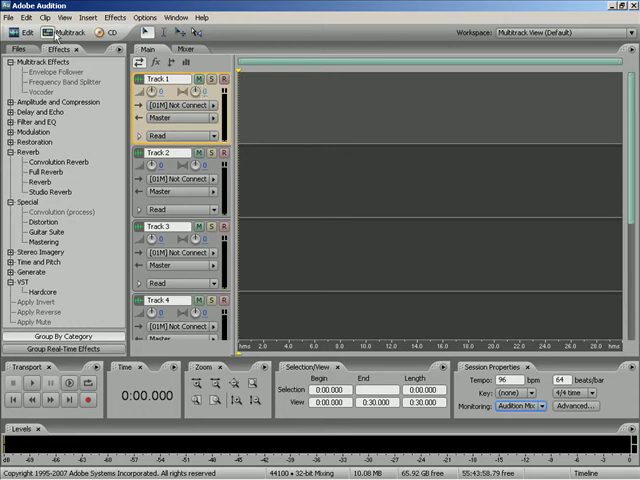
pyautogui.click(28, 16)
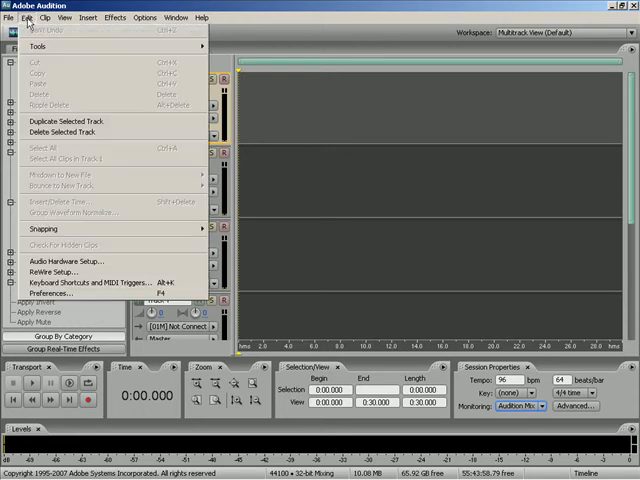
pyautogui.moveTo(60, 260)
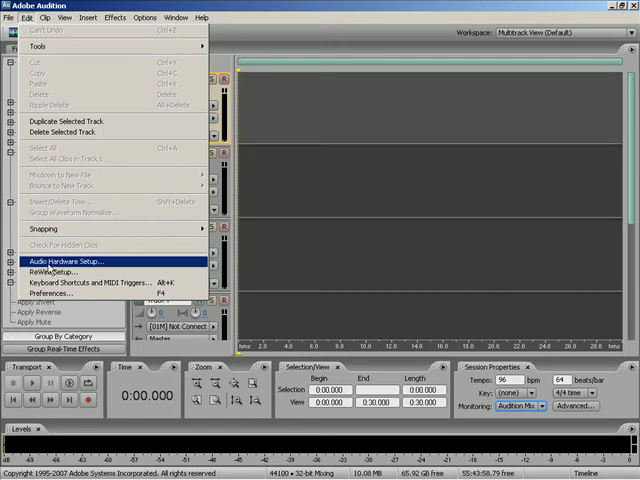
pyautogui.moveTo(240, 12)
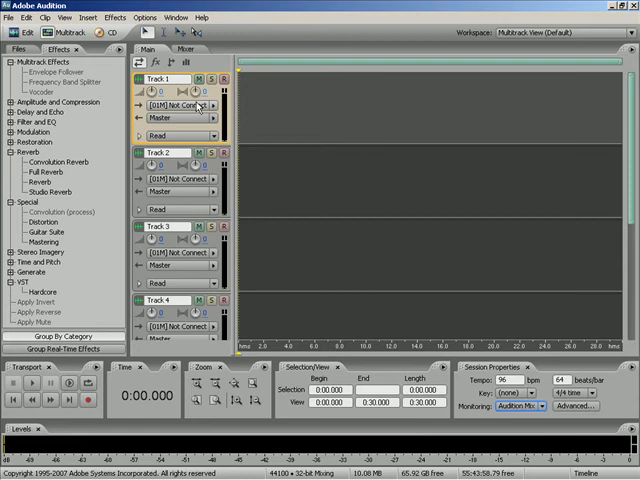
pyautogui.moveTo(184, 108)
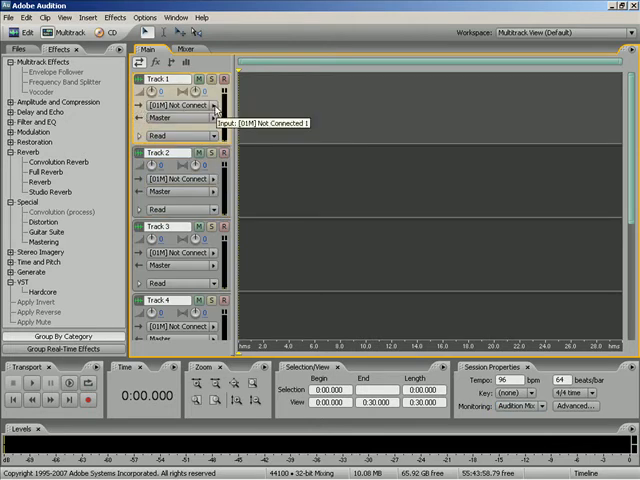
pyautogui.moveTo(100, 120)
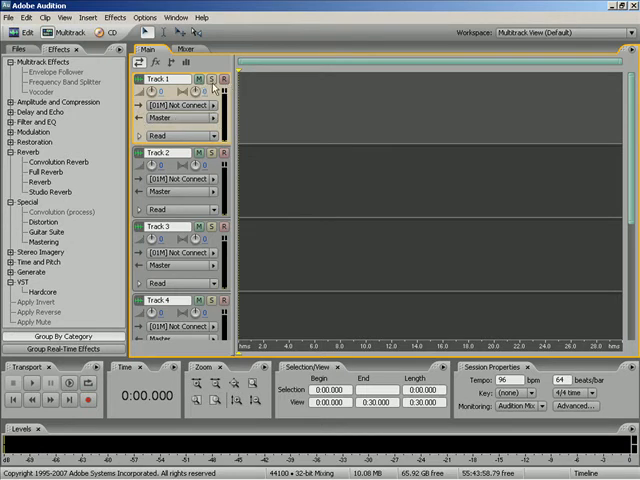
pyautogui.moveTo(218, 80)
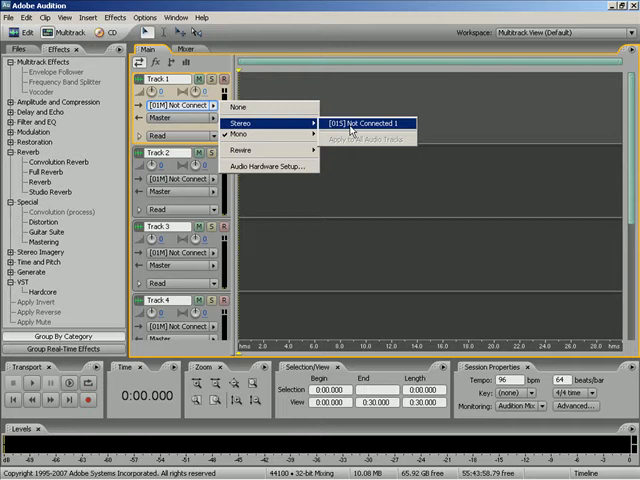
# Step: Assign Track 1 the first stereo input, [01S] Not Connected 1, instead of the mono one
pyautogui.click(368, 126)
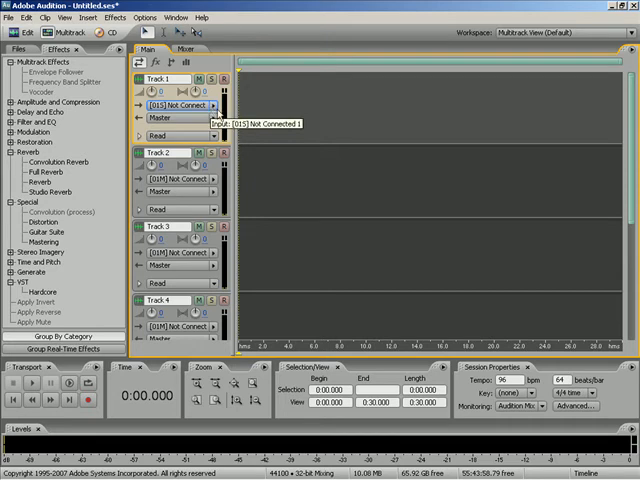
pyautogui.moveTo(608, 452)
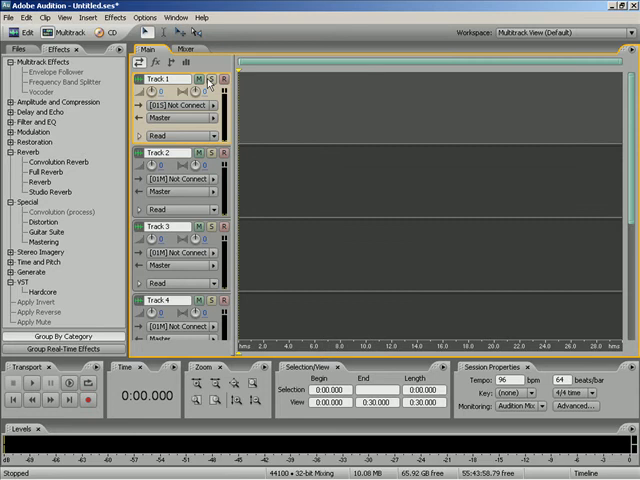
pyautogui.moveTo(212, 78)
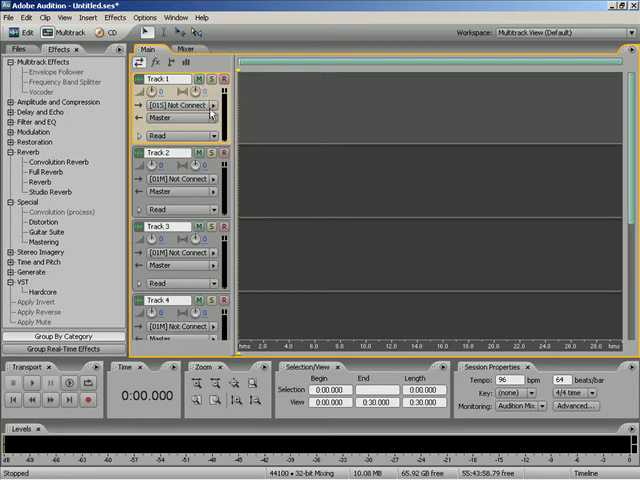
# Step: Dismiss the save-before-recording warning and bring up Audio Hardware Setup from the Edit menu
pyautogui.click(212, 110)
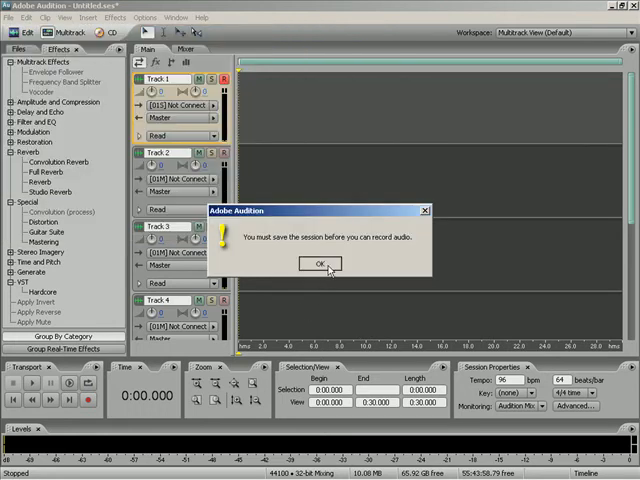
pyautogui.click(318, 264)
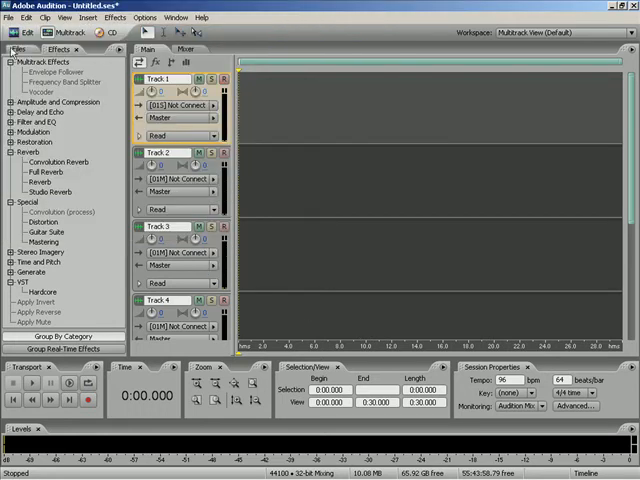
pyautogui.click(24, 16)
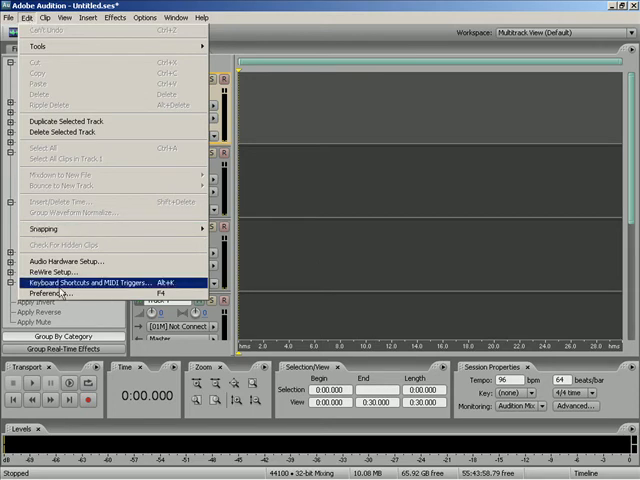
pyautogui.moveTo(376, 172)
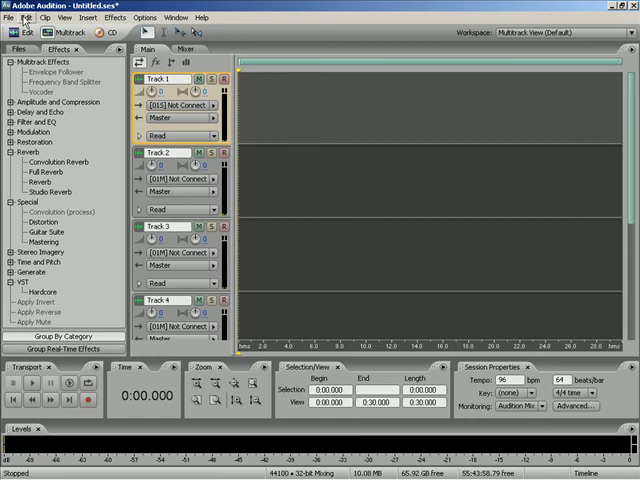
pyautogui.click(26, 16)
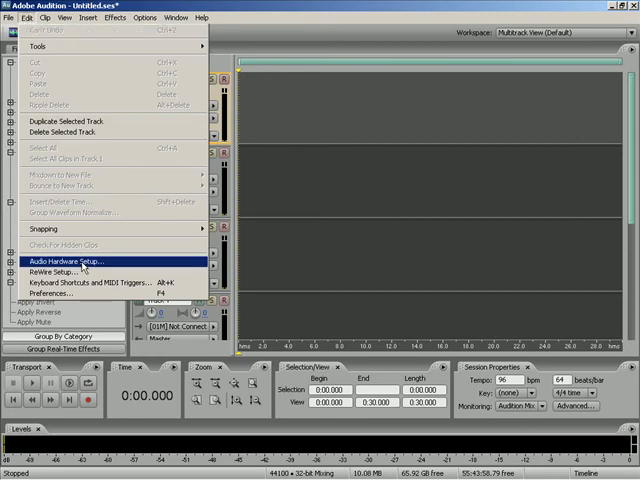
pyautogui.click(72, 260)
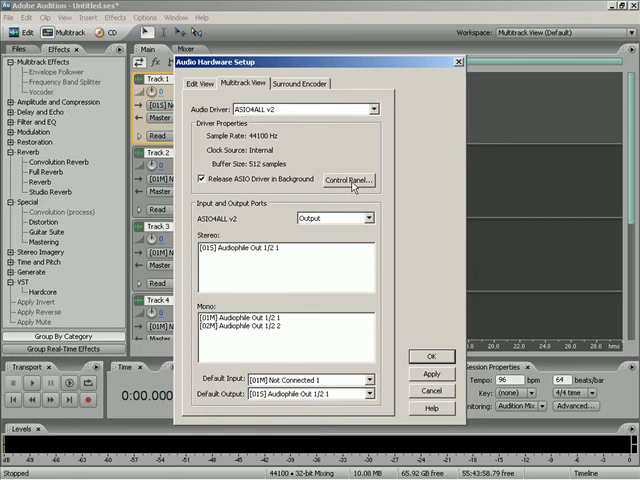
# Step: In the ASIO4ALL control panel, expand the WDM devices to show their individual ports
pyautogui.click(348, 180)
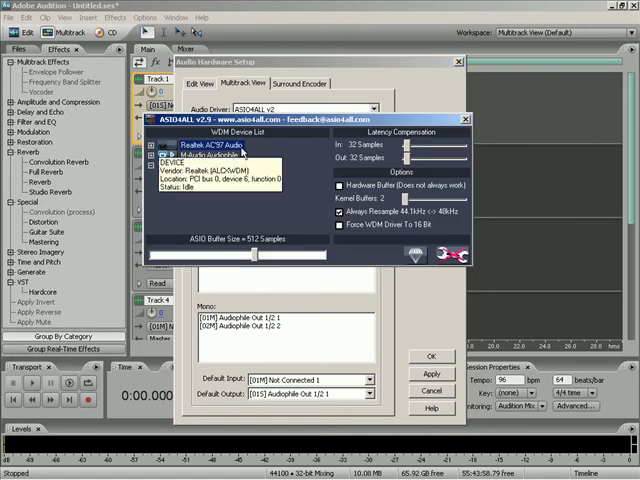
pyautogui.click(184, 164)
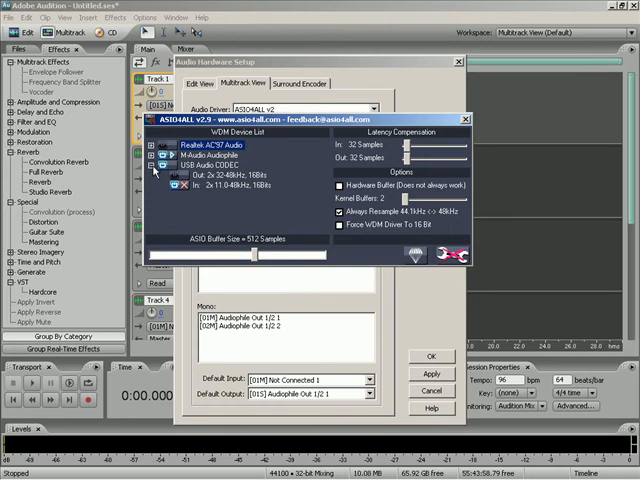
pyautogui.moveTo(180, 188)
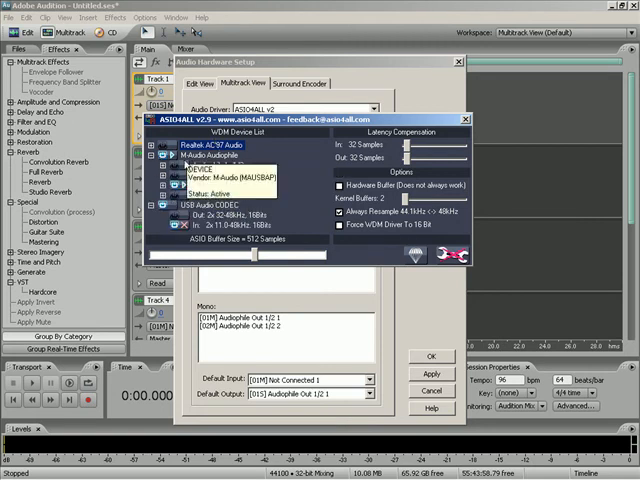
pyautogui.click(158, 164)
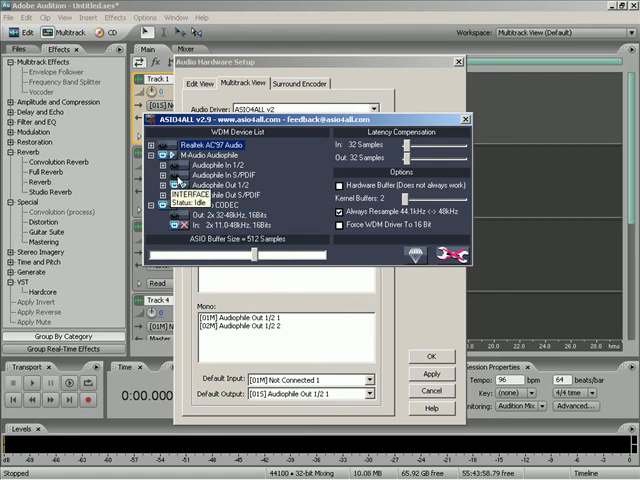
pyautogui.moveTo(180, 236)
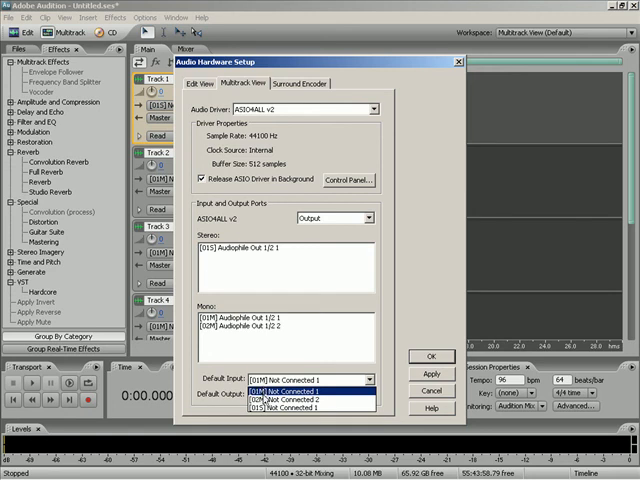
pyautogui.moveTo(300, 408)
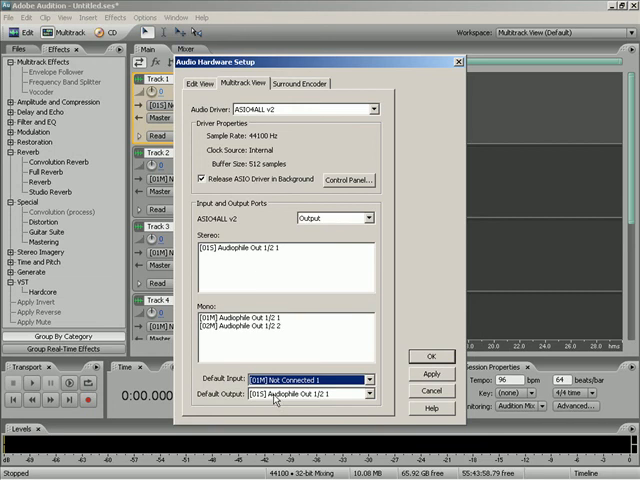
# Step: Set the Multitrack View default input and make Audiophile Out 1/2 the default output
pyautogui.click(368, 394)
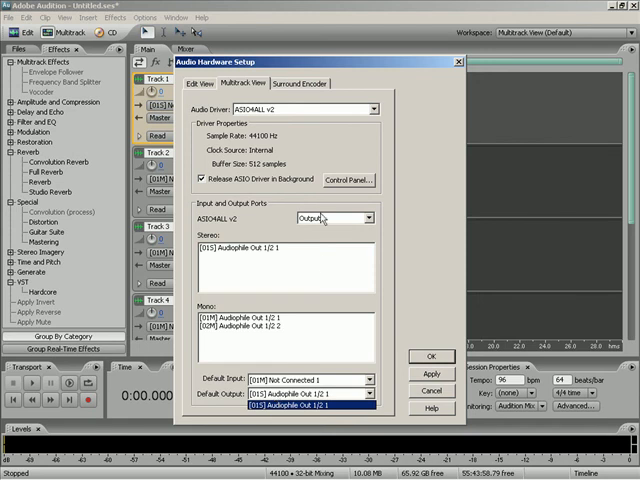
pyautogui.click(348, 180)
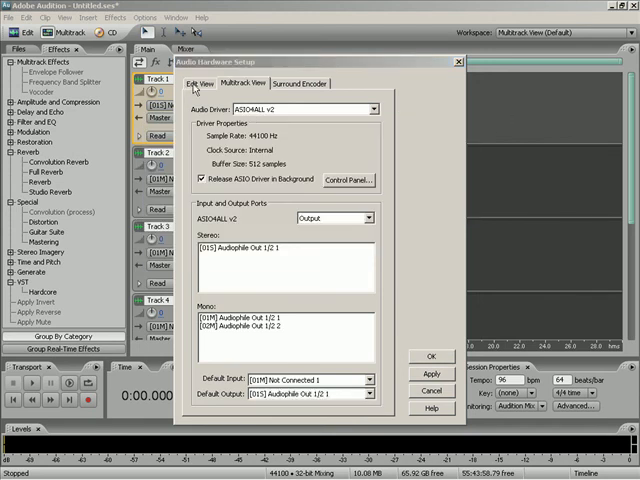
# Step: Give Edit View the first input as default and Audiophile as its default output
pyautogui.click(200, 84)
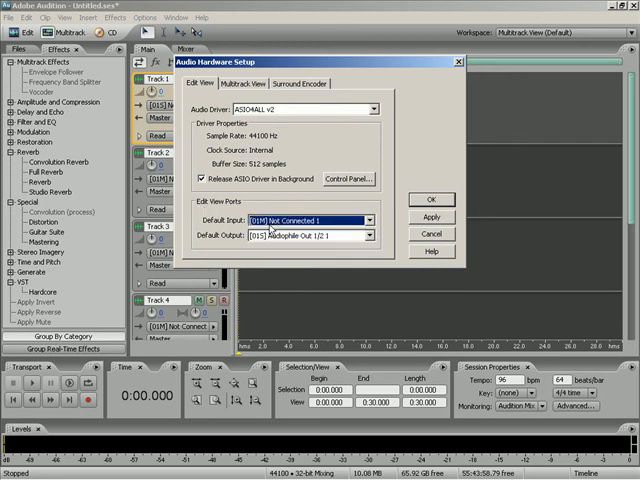
pyautogui.moveTo(278, 236)
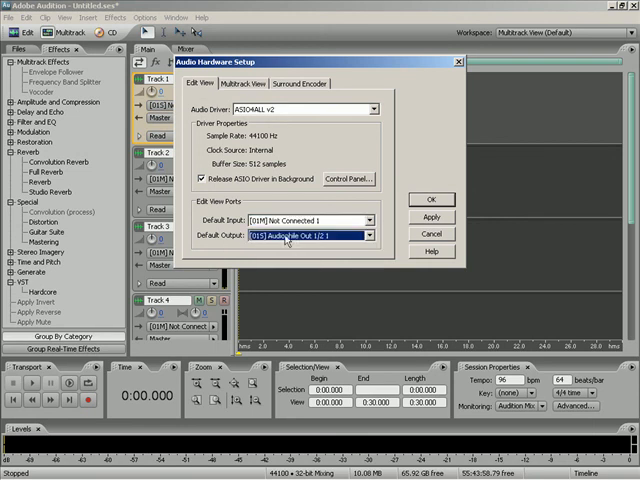
pyautogui.click(300, 84)
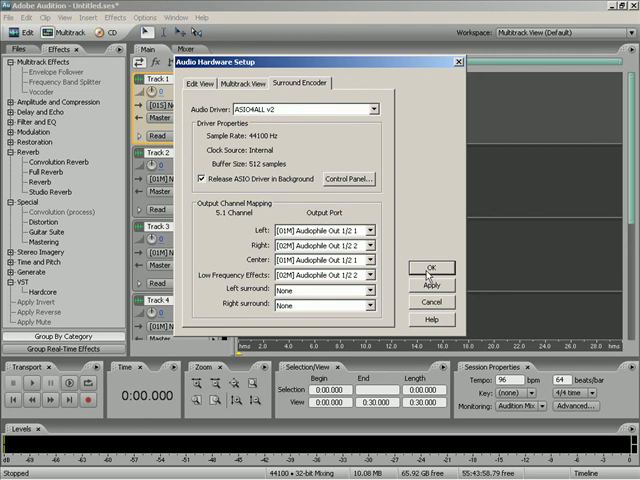
# Step: Confirm the hardware settings with OK, closing the setup dialog
pyautogui.click(430, 268)
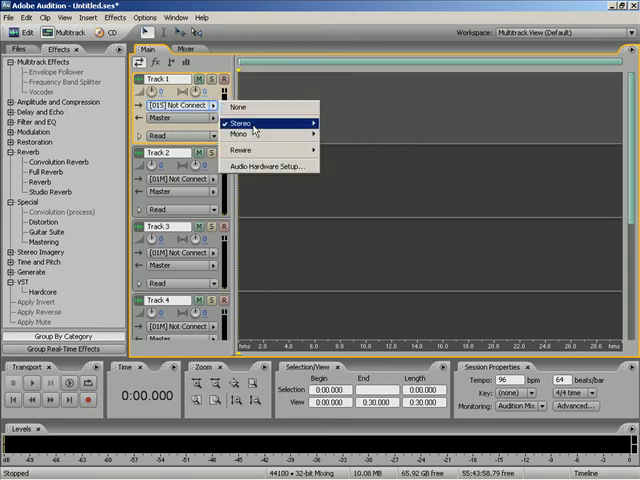
pyautogui.moveTo(240, 124)
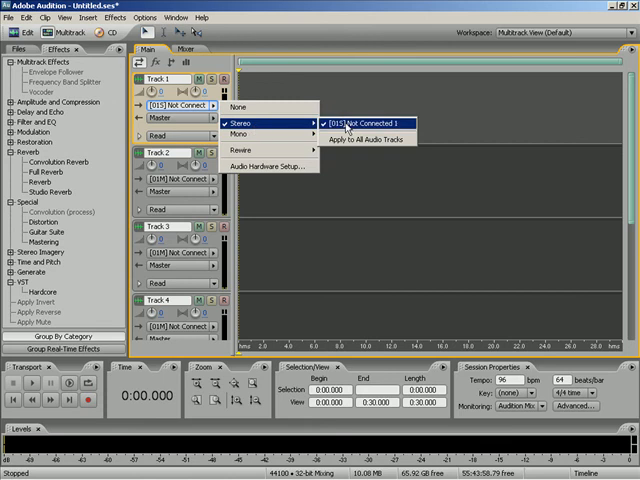